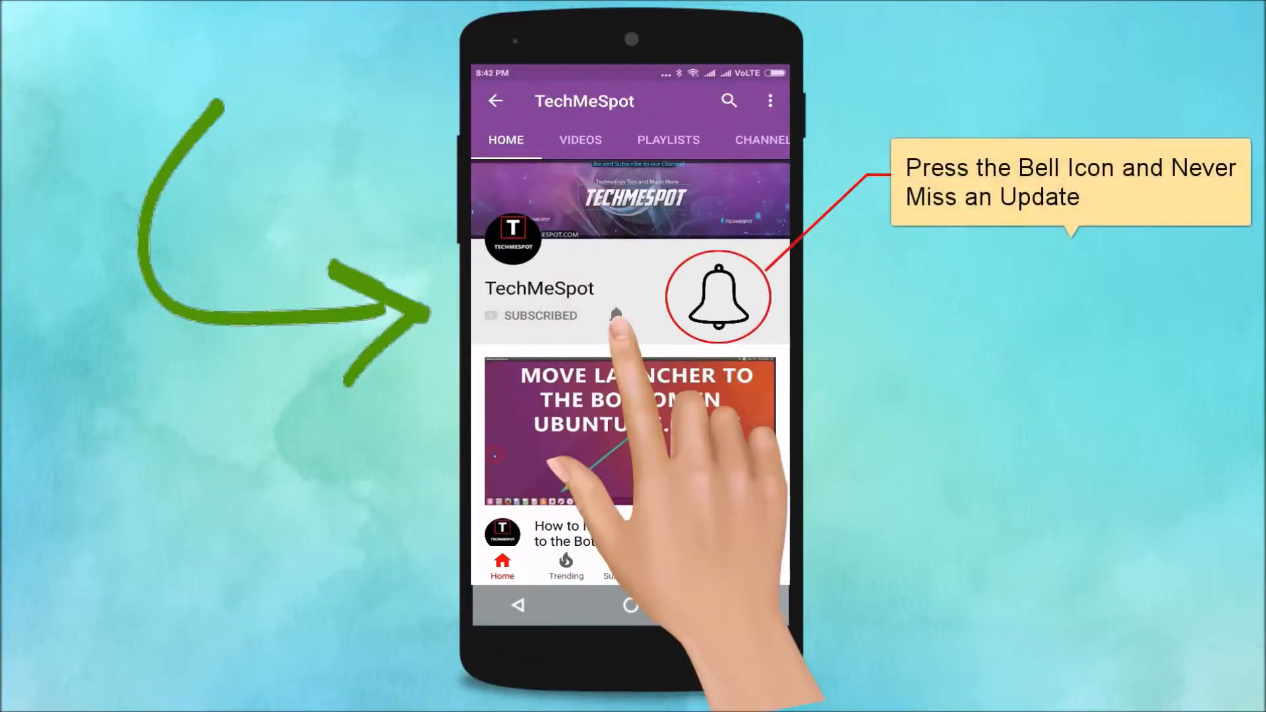
Open Settings from the home screen and view the About phone details
click(616, 315)
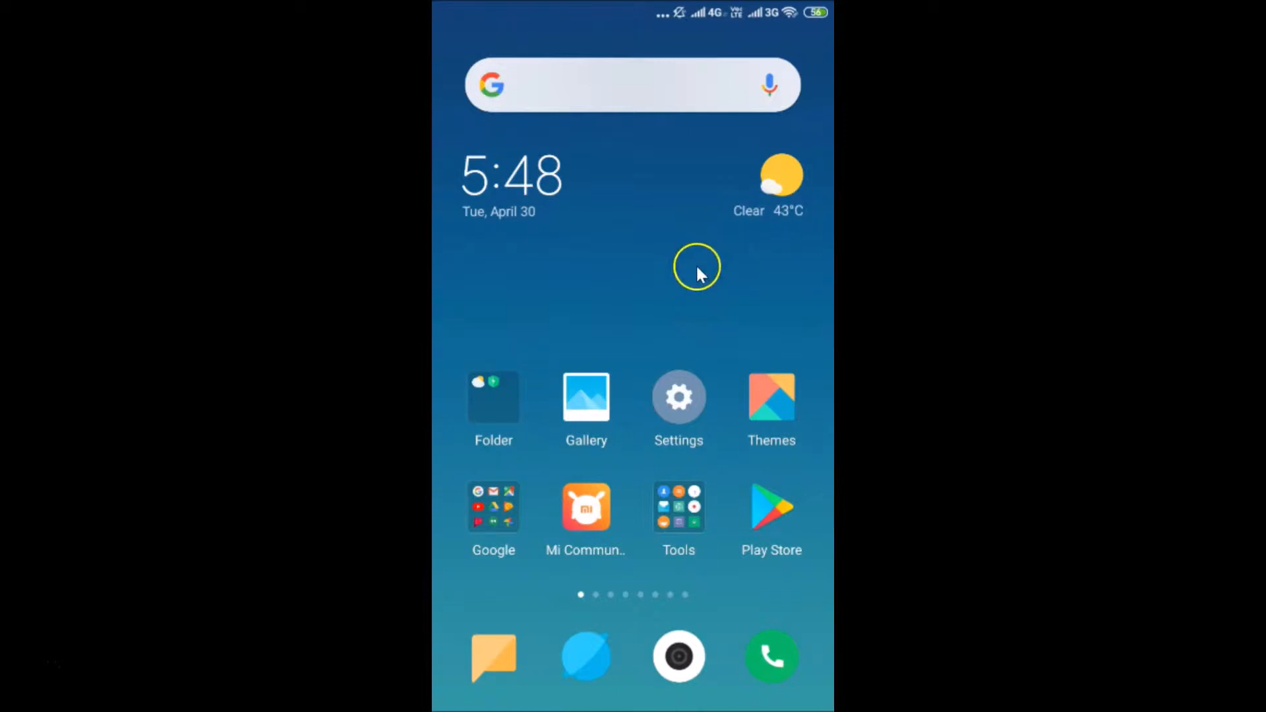
mouse_move(679, 396)
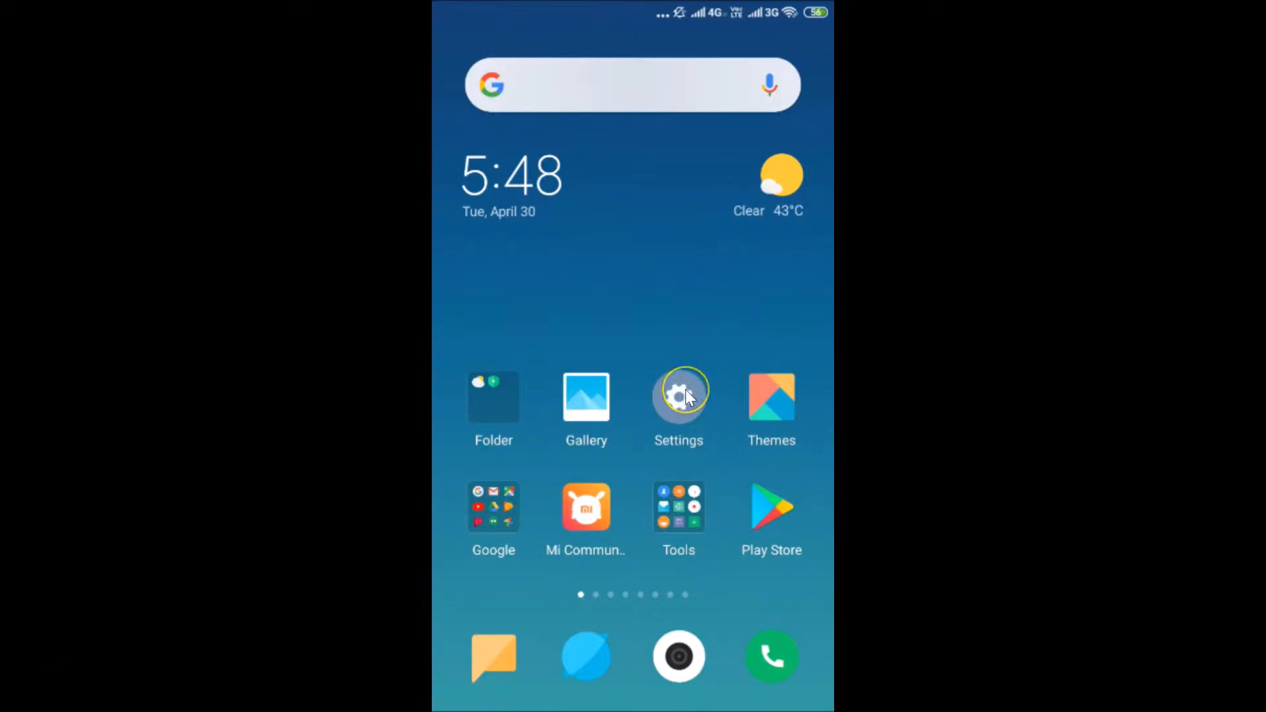
click(679, 396)
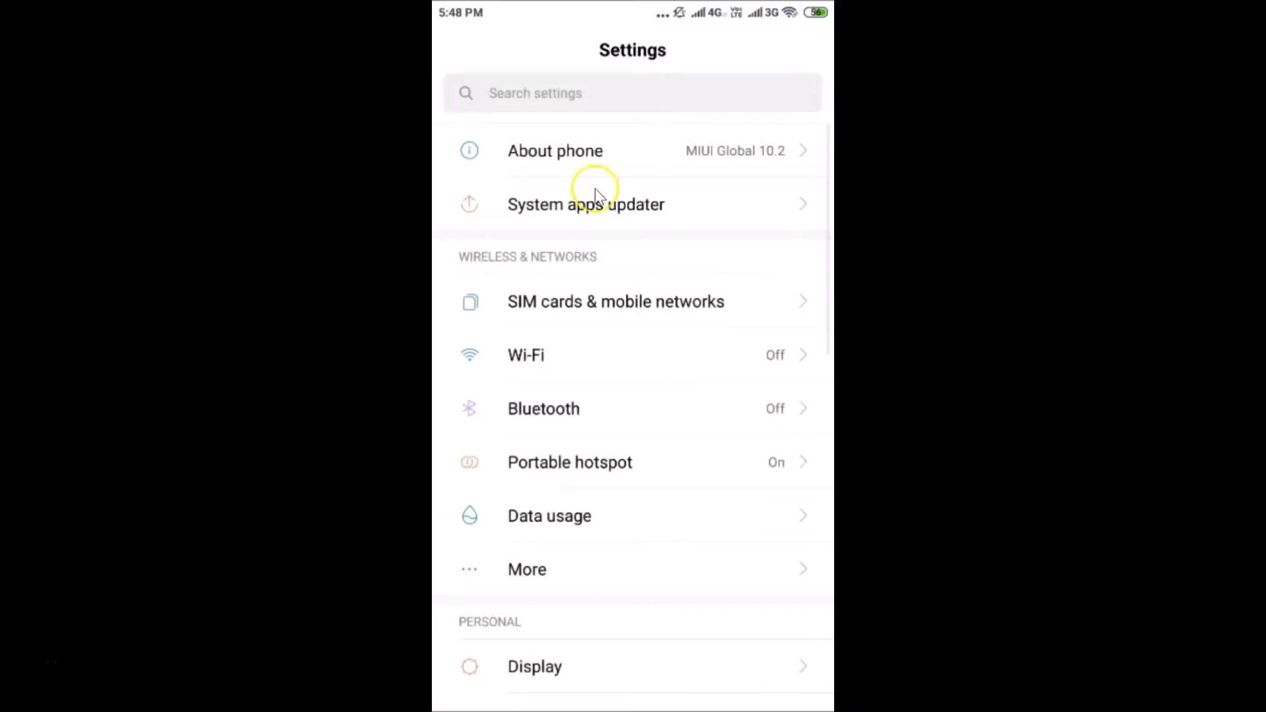
click(555, 151)
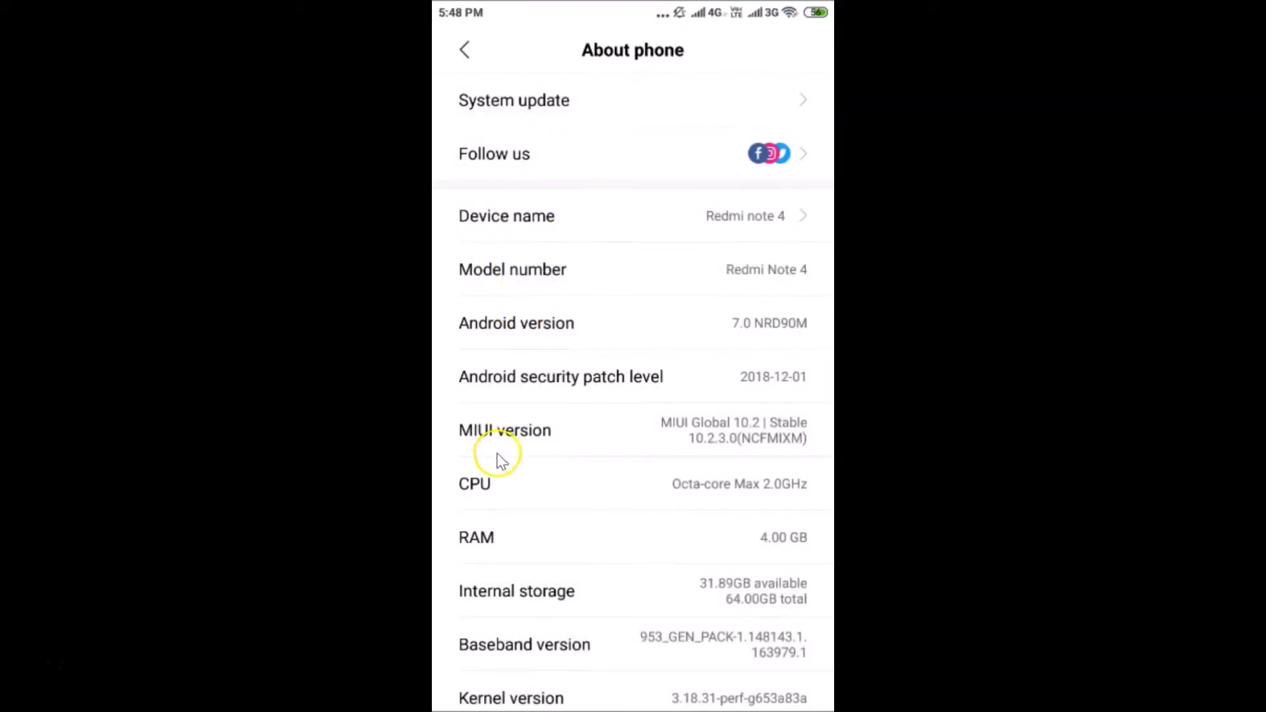
mouse_move(687, 418)
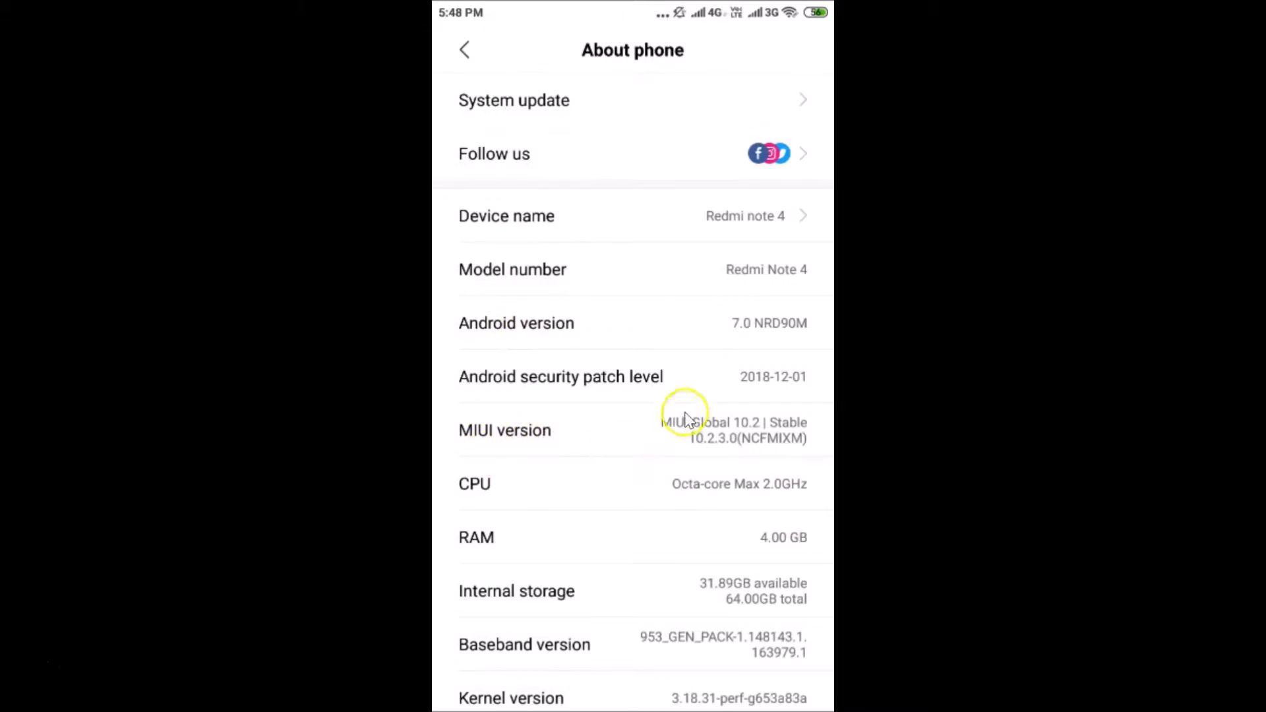
mouse_move(723, 450)
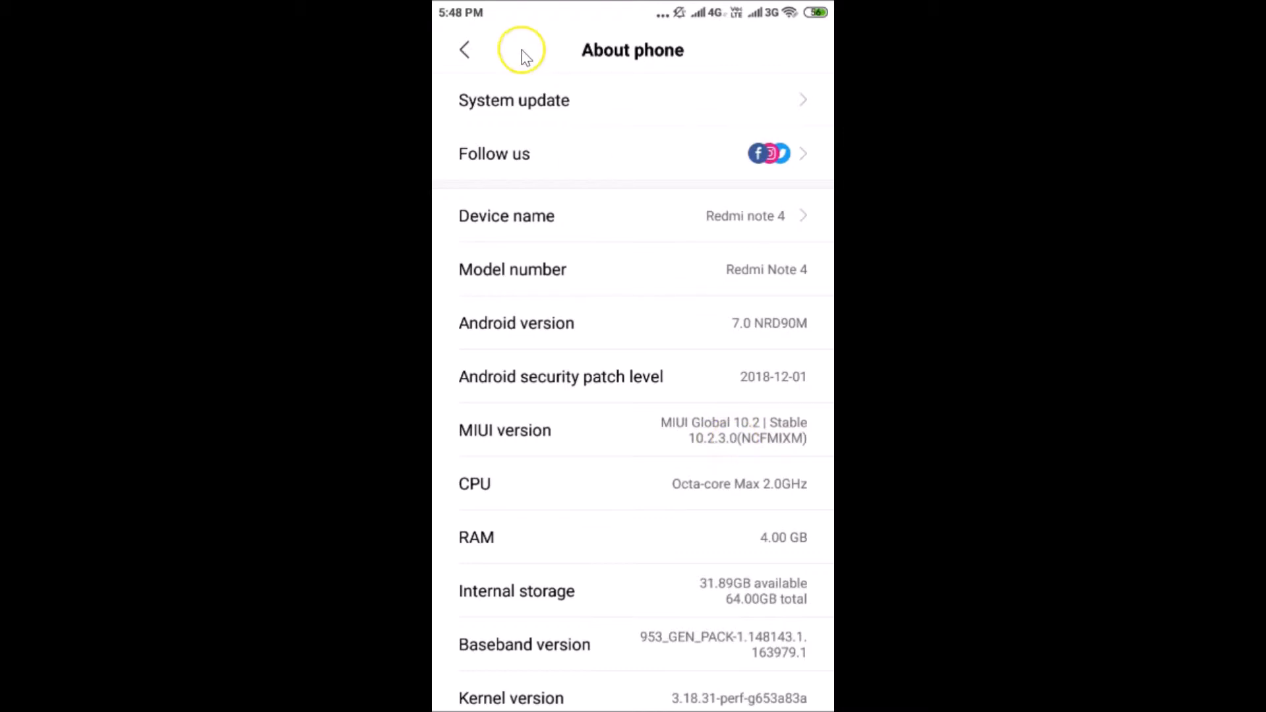
Return to the home screen and reopen Settings to its main list
click(464, 49)
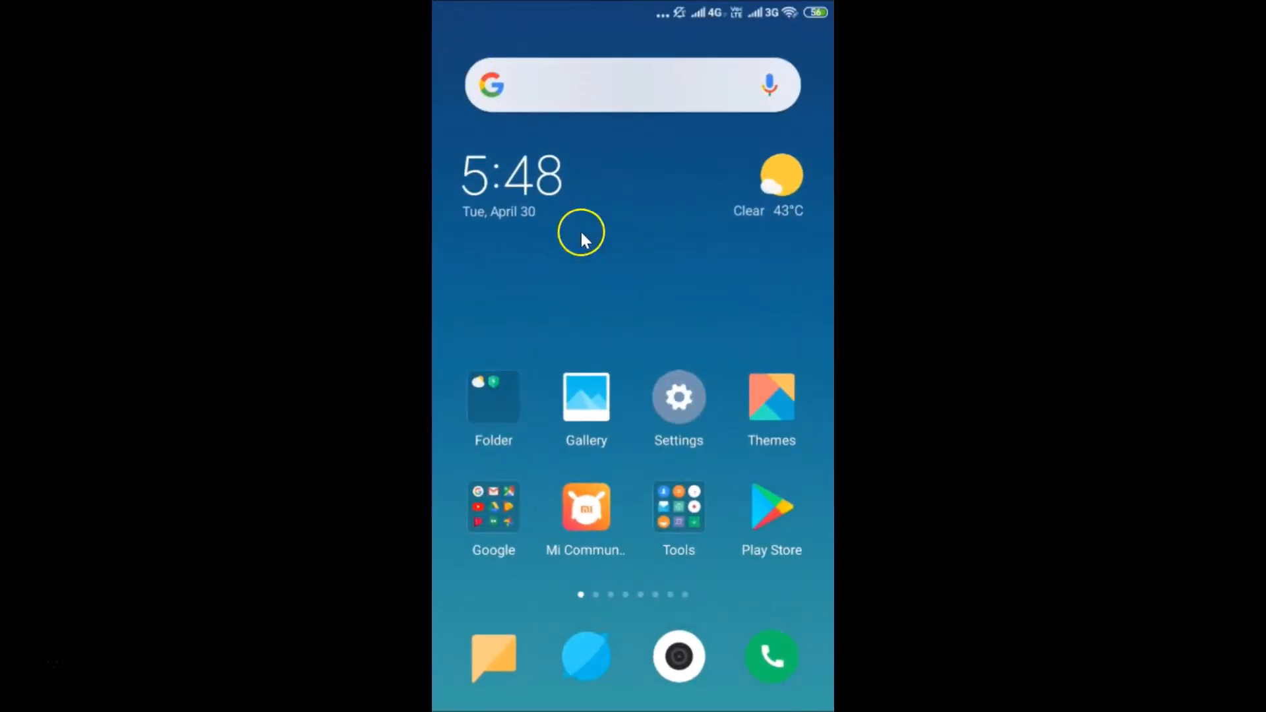
mouse_move(662, 289)
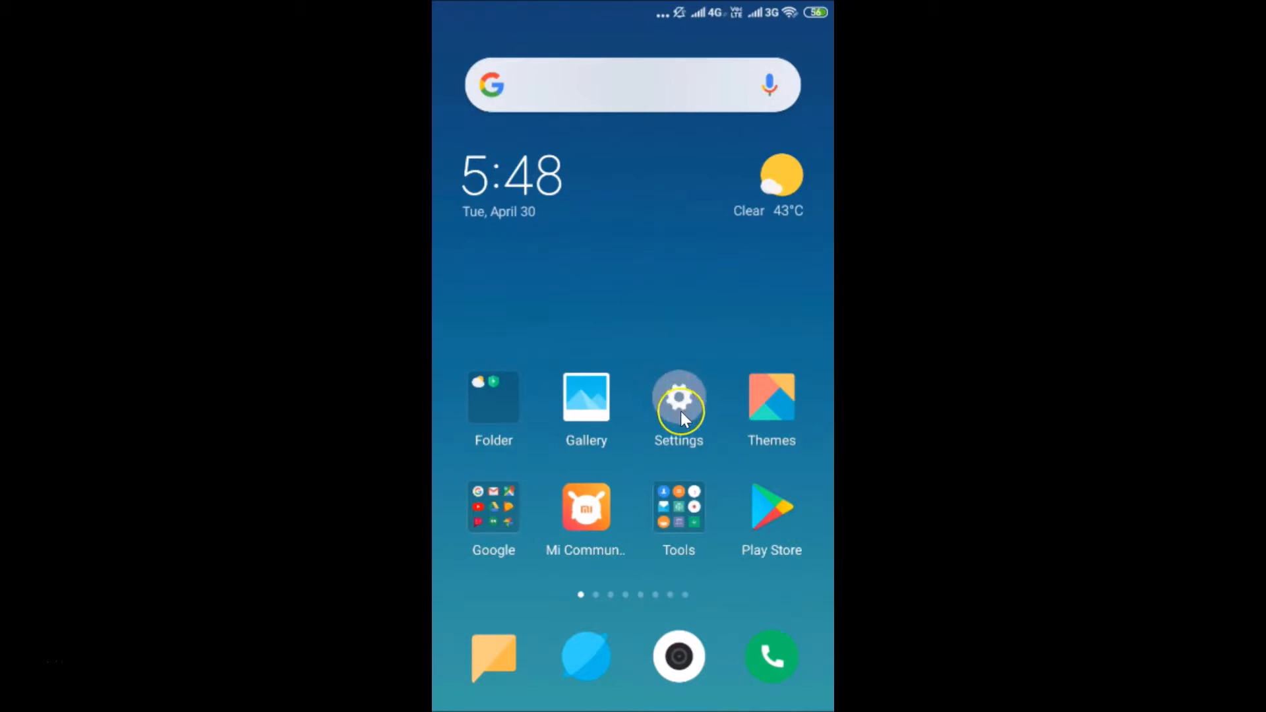
click(678, 402)
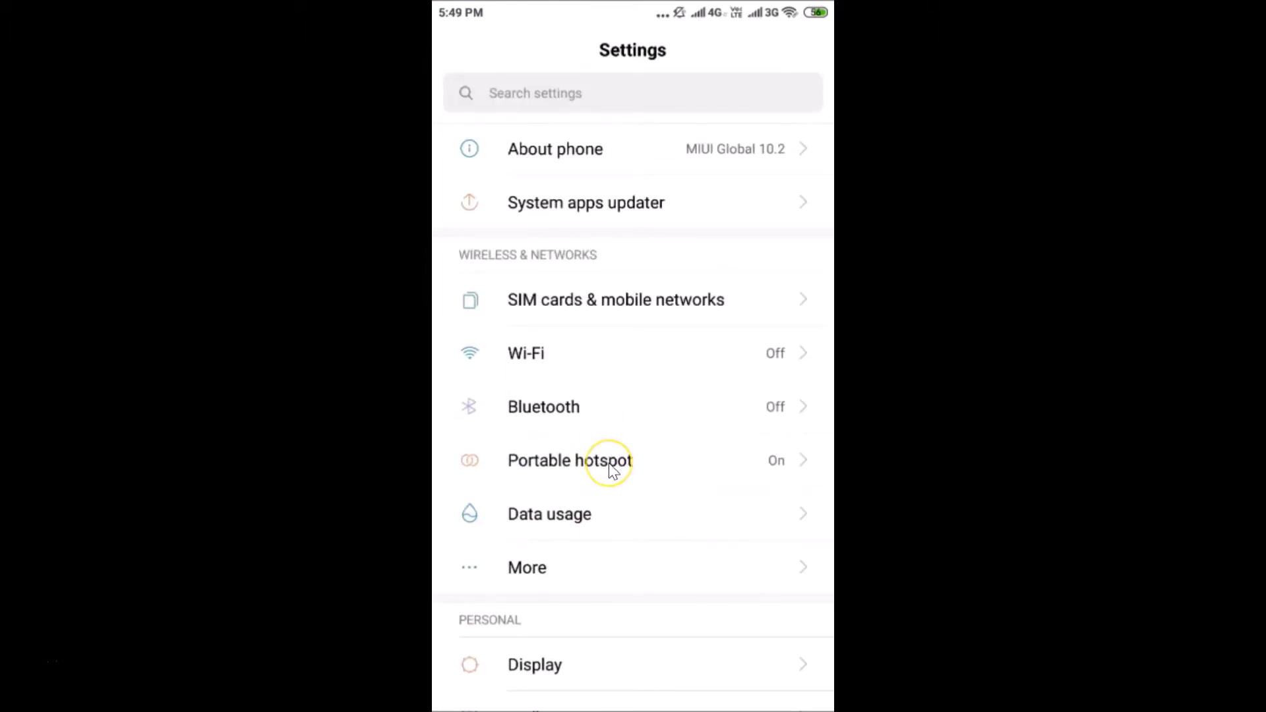
Turn on 'Automatically close hotspot' in the Portable hotspot settings
click(569, 460)
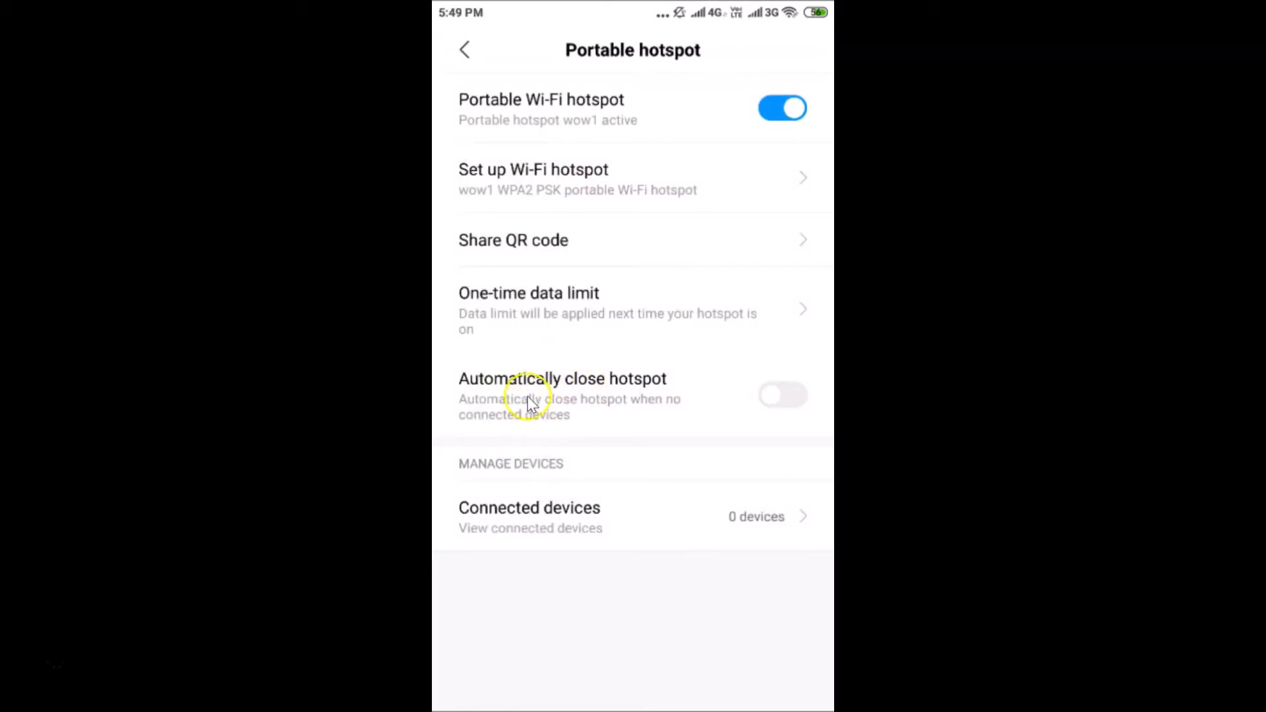
mouse_move(670, 394)
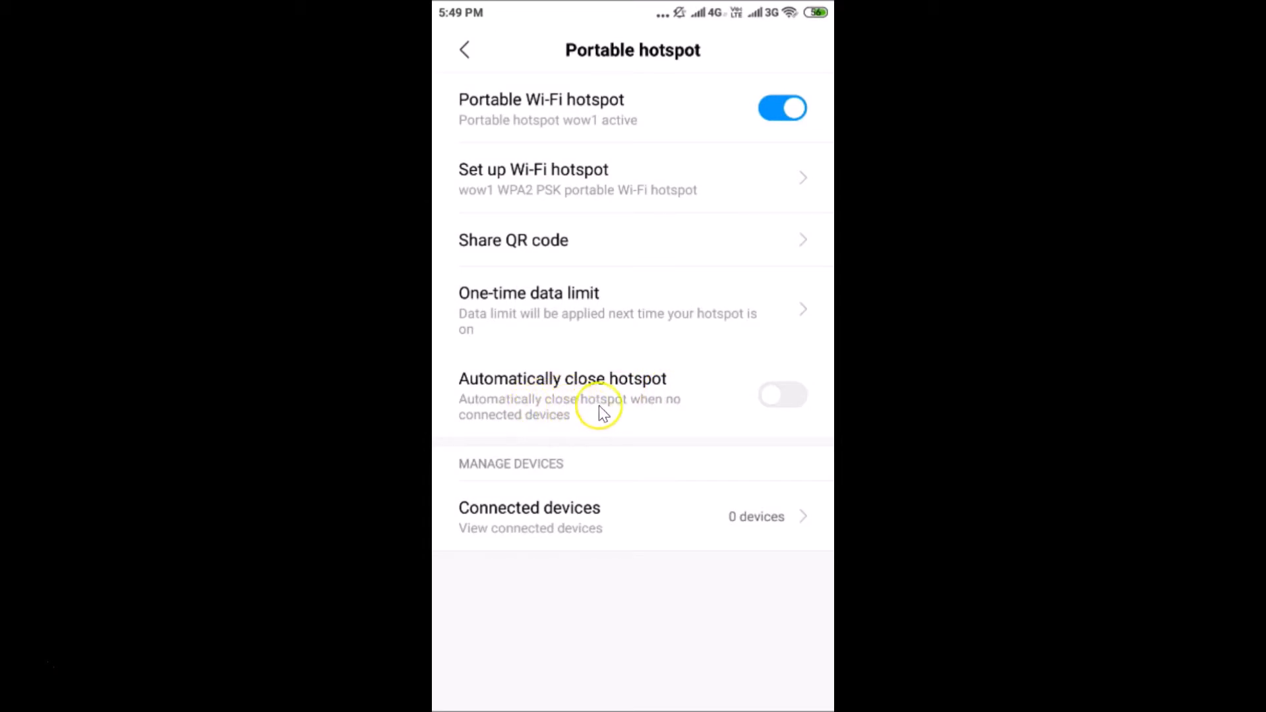
mouse_move(642, 424)
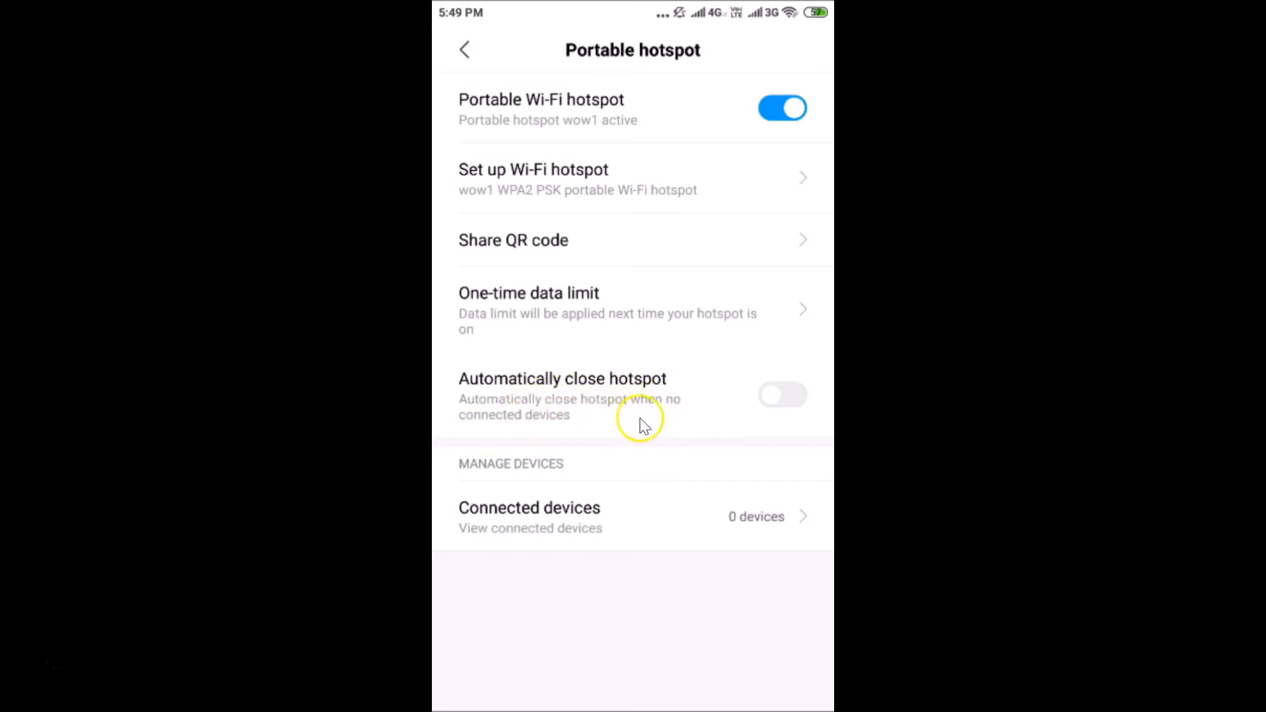
mouse_move(573, 406)
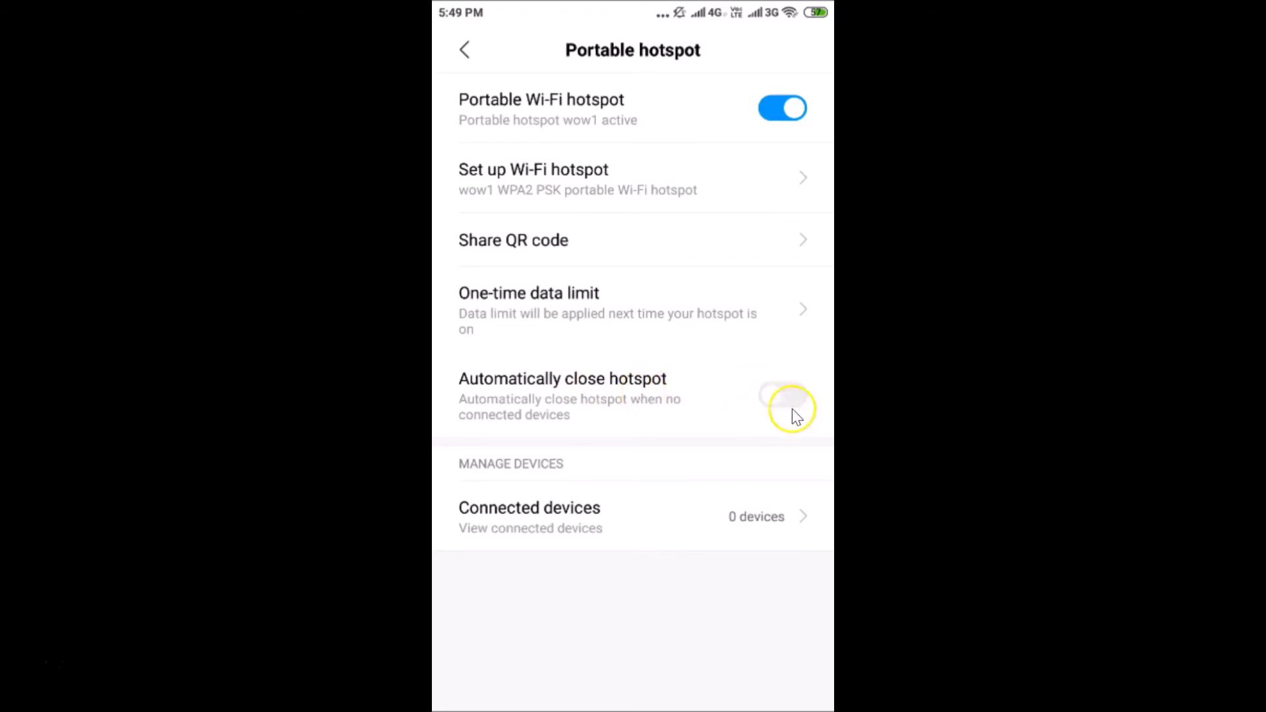
mouse_move(766, 413)
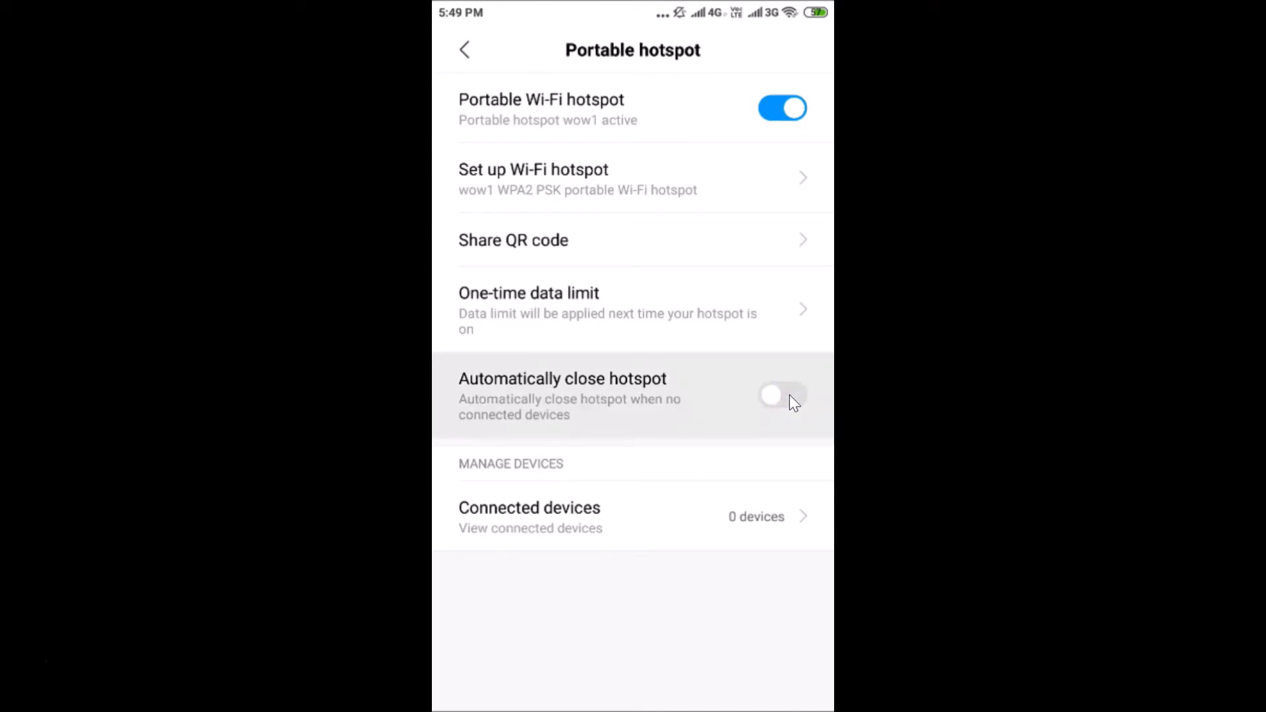
click(782, 395)
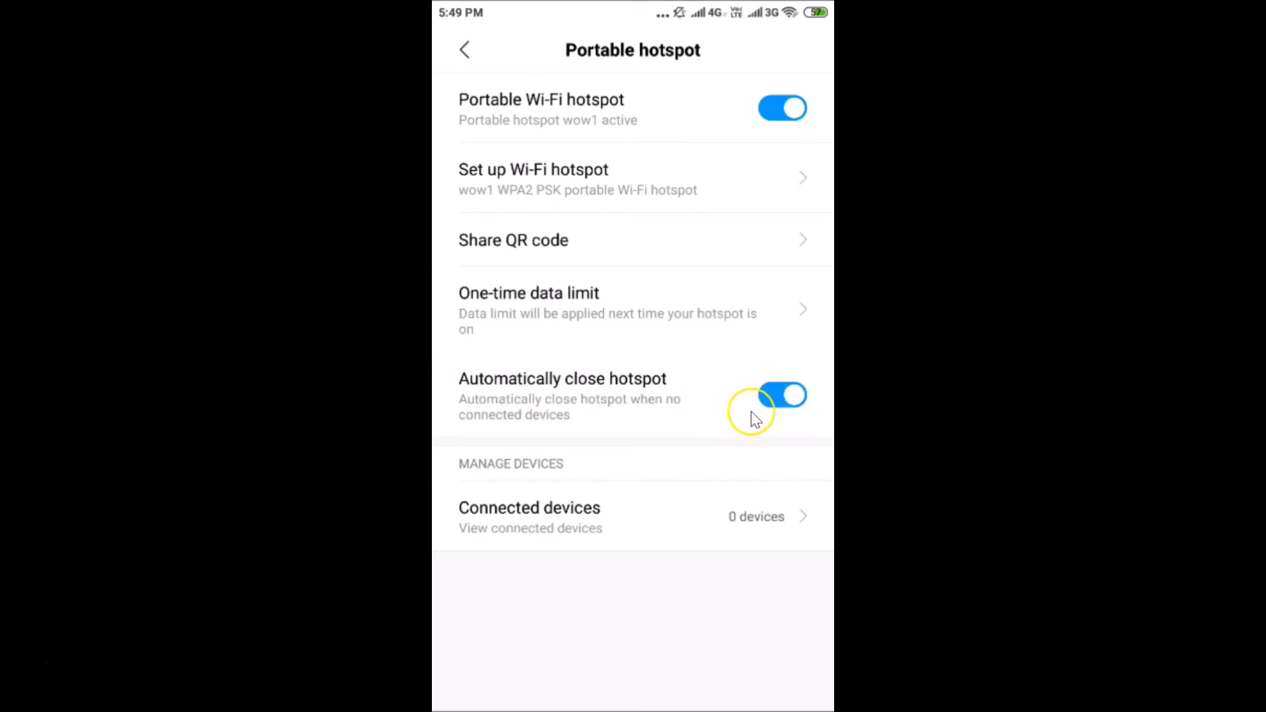
mouse_move(627, 393)
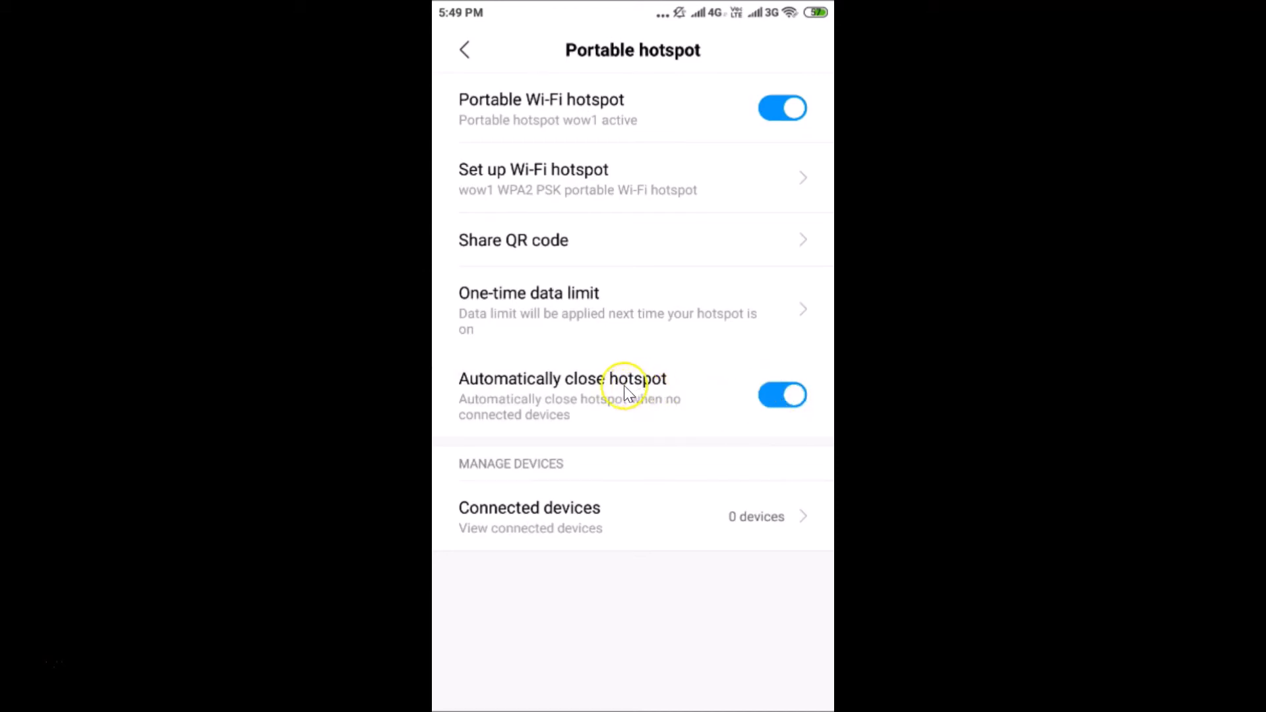
mouse_move(670, 384)
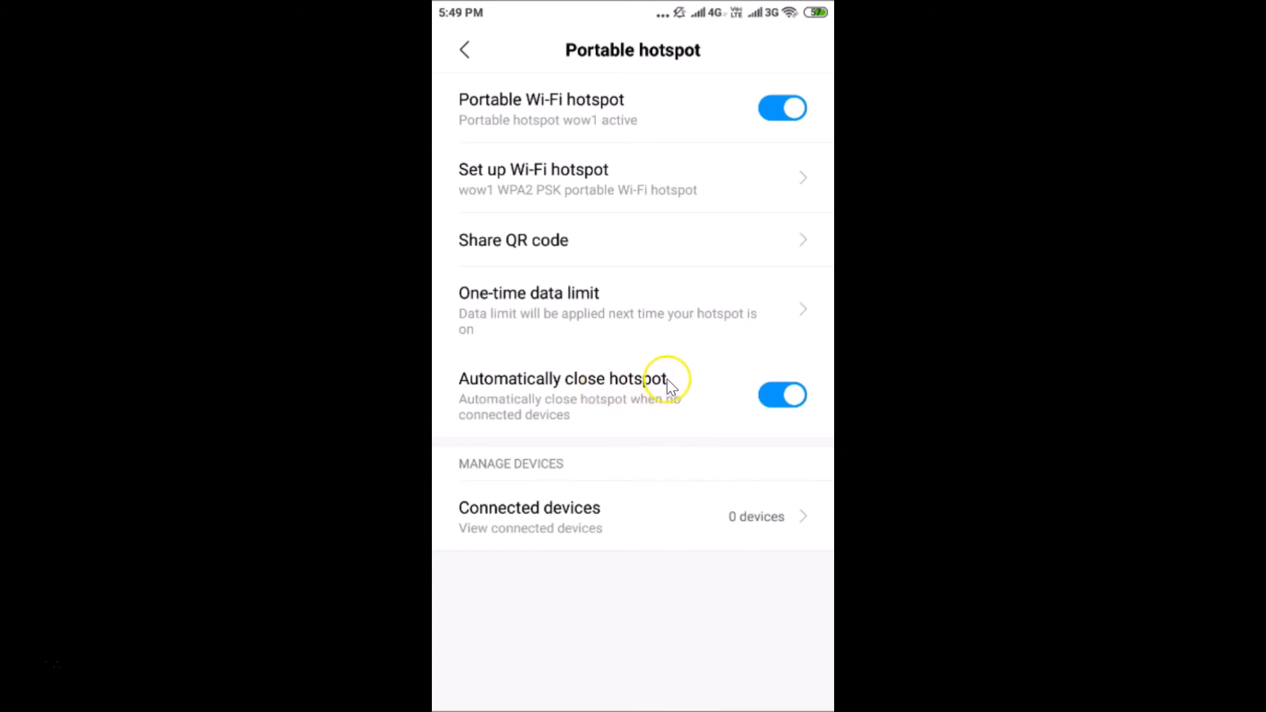
mouse_move(637, 424)
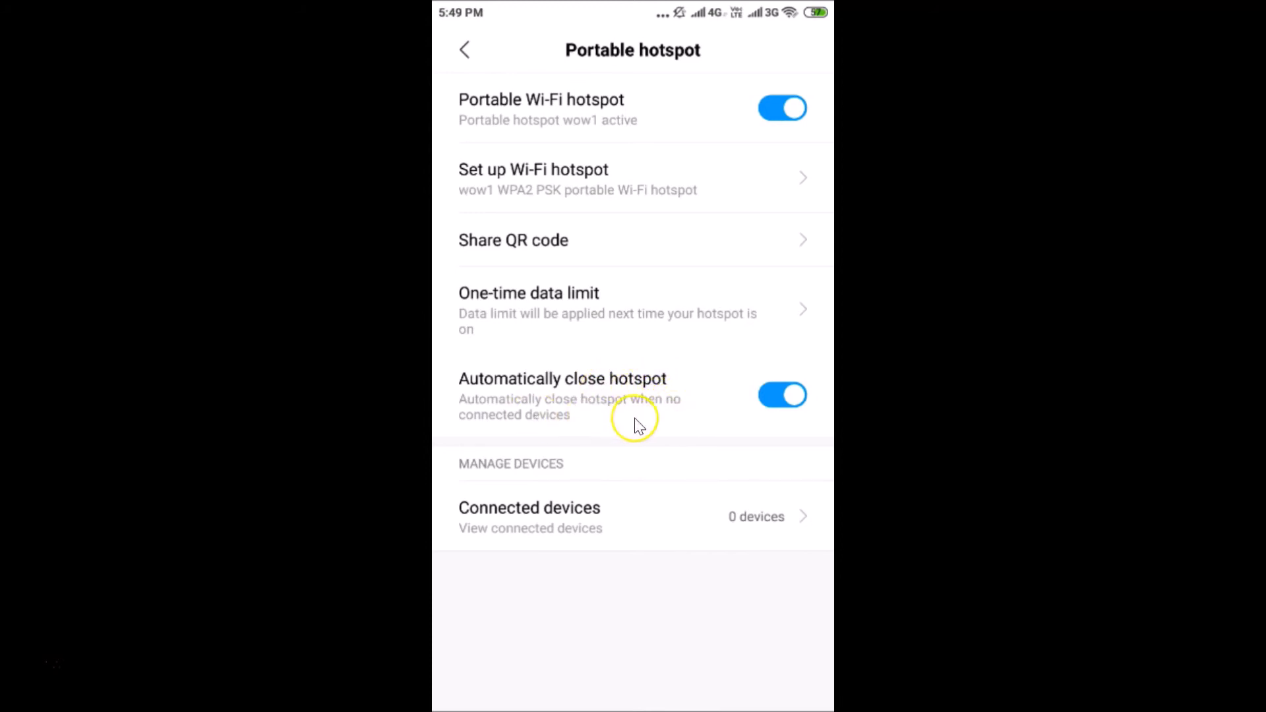
mouse_move(661, 424)
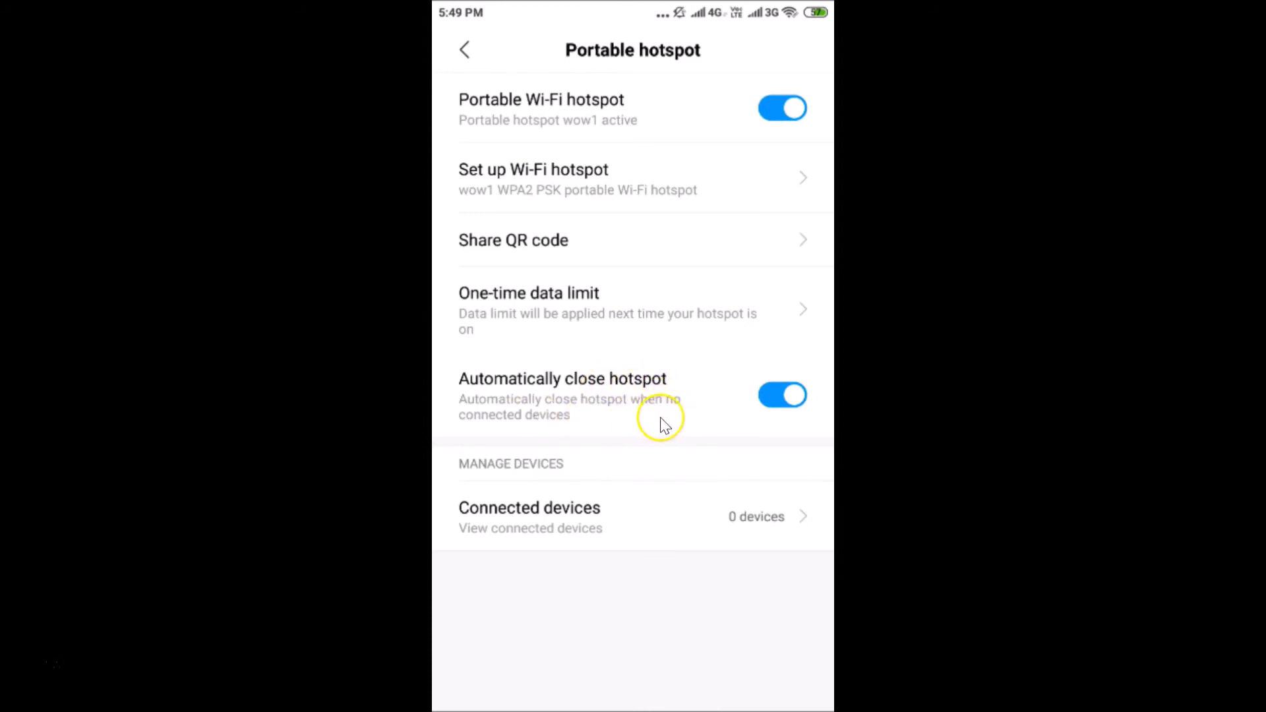